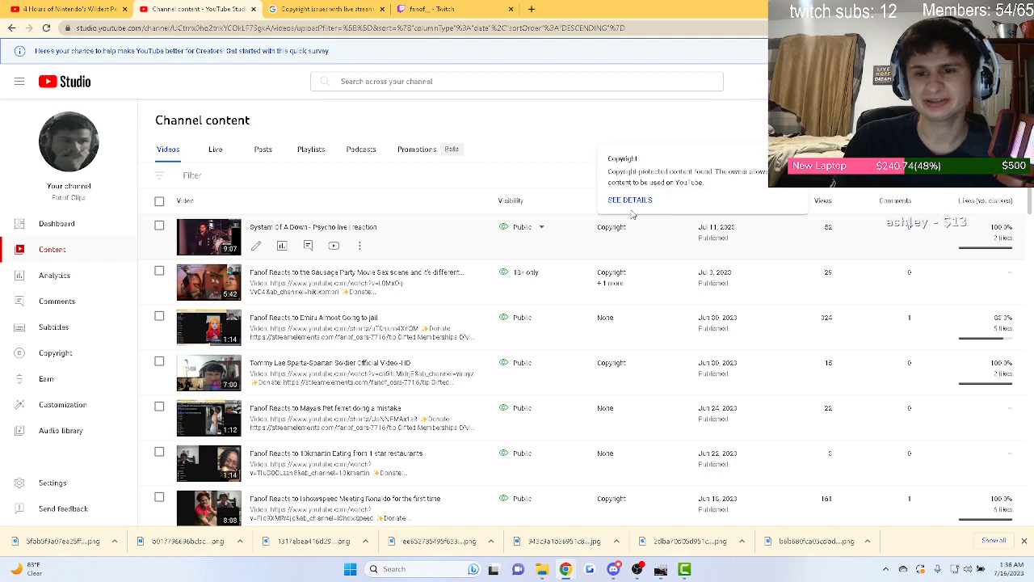
- Review the System Of A Down video's Content ID claim details, then view channel analytics
left_click(629, 199)
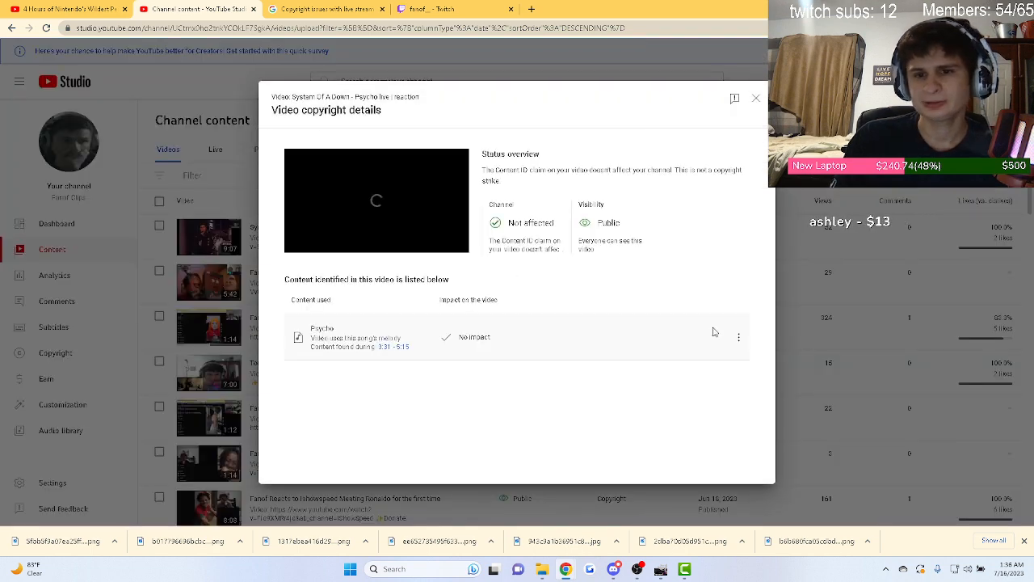
left_click(738, 336)
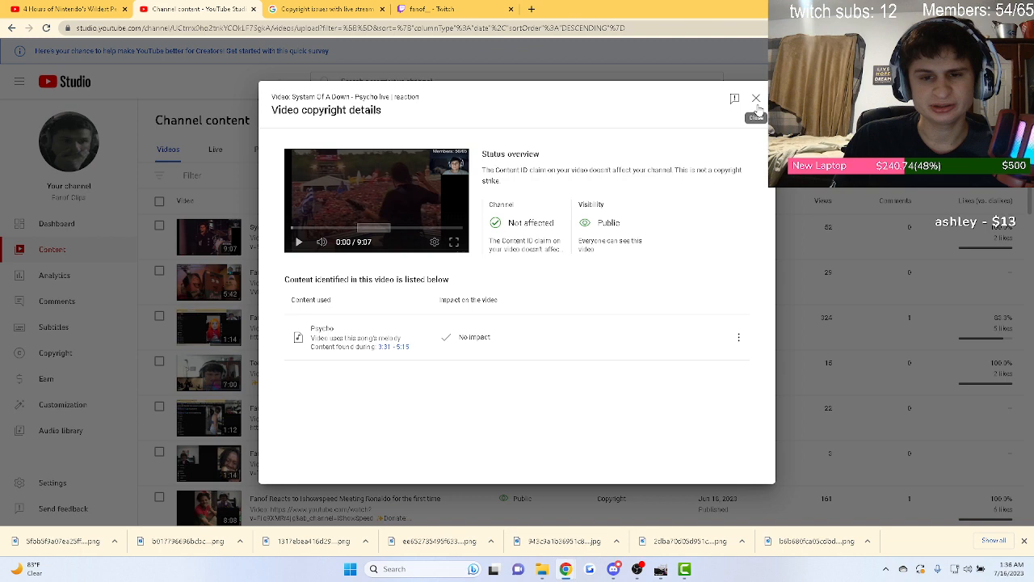
left_click(756, 98)
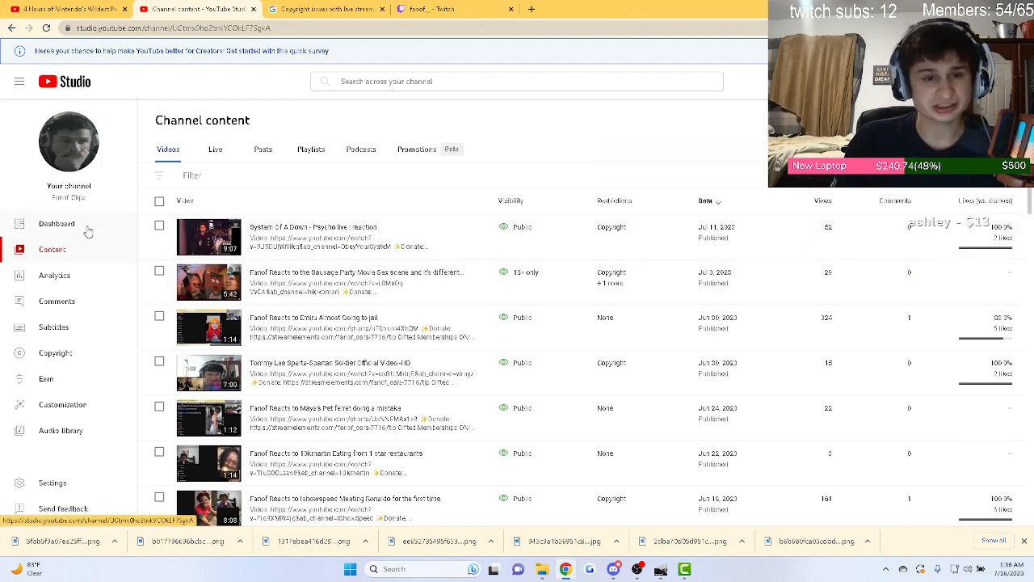
left_click(56, 223)
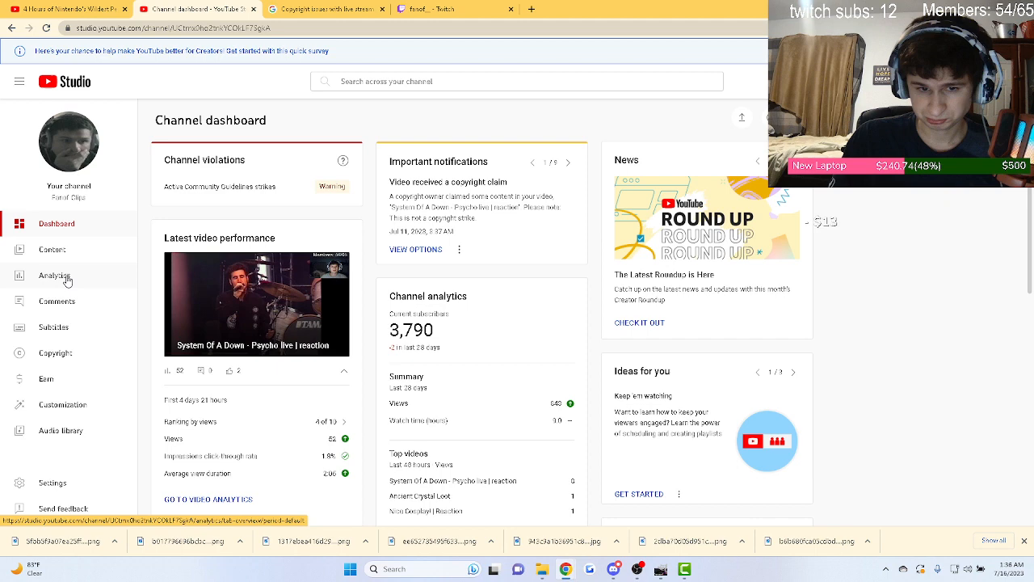
left_click(54, 275)
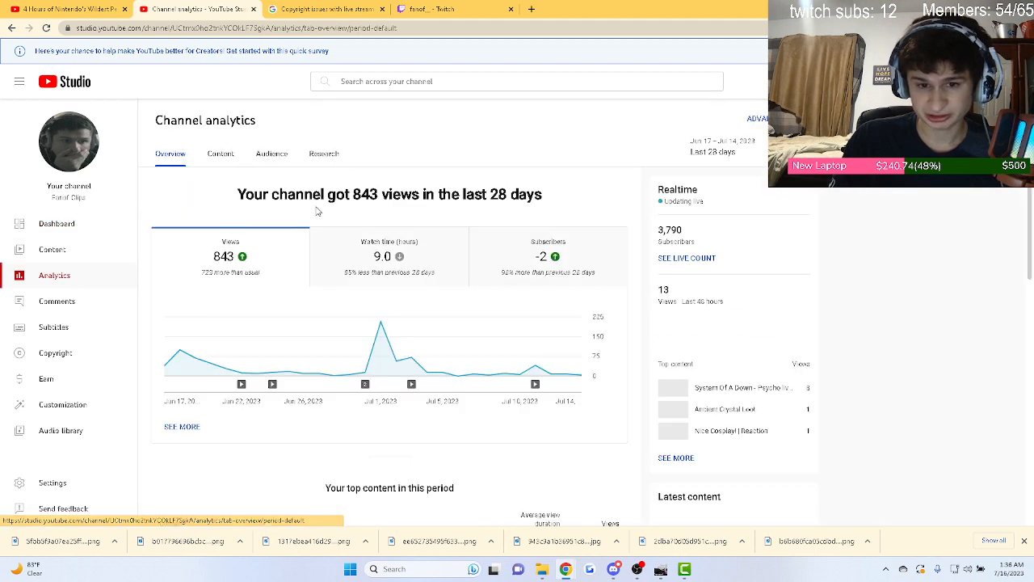
scroll("down", 3)
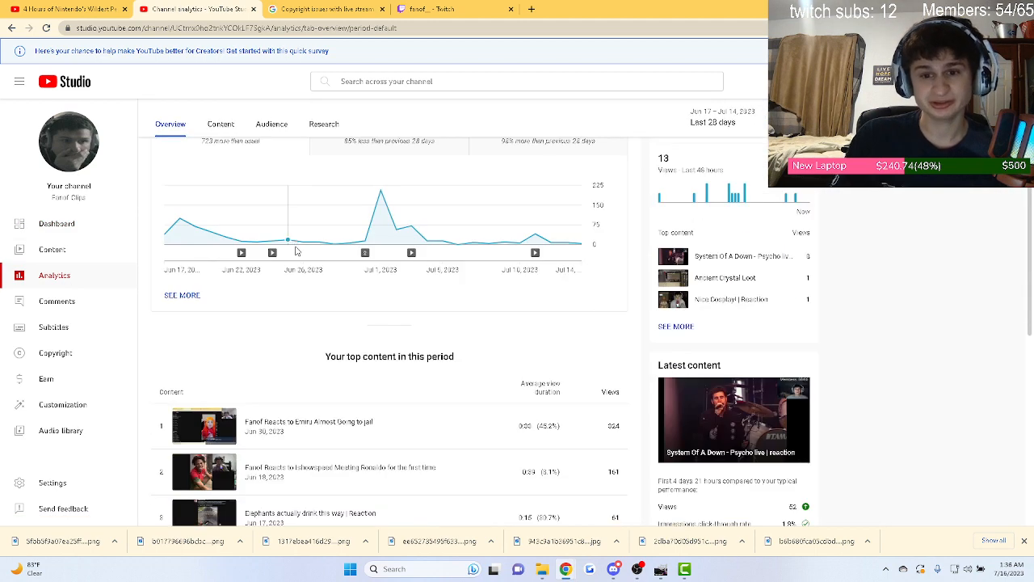
scroll("up", 3)
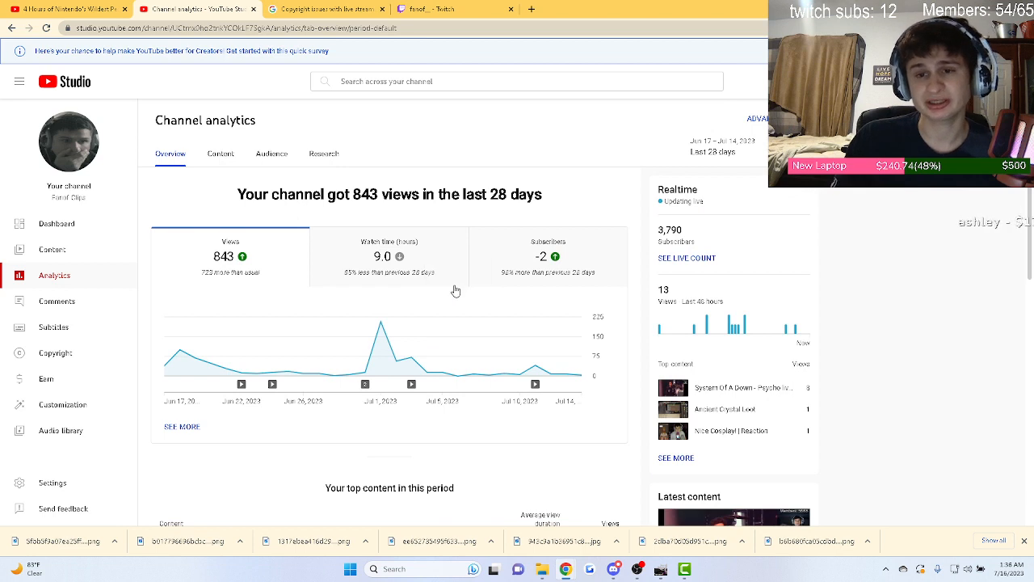
mouse_move(454, 284)
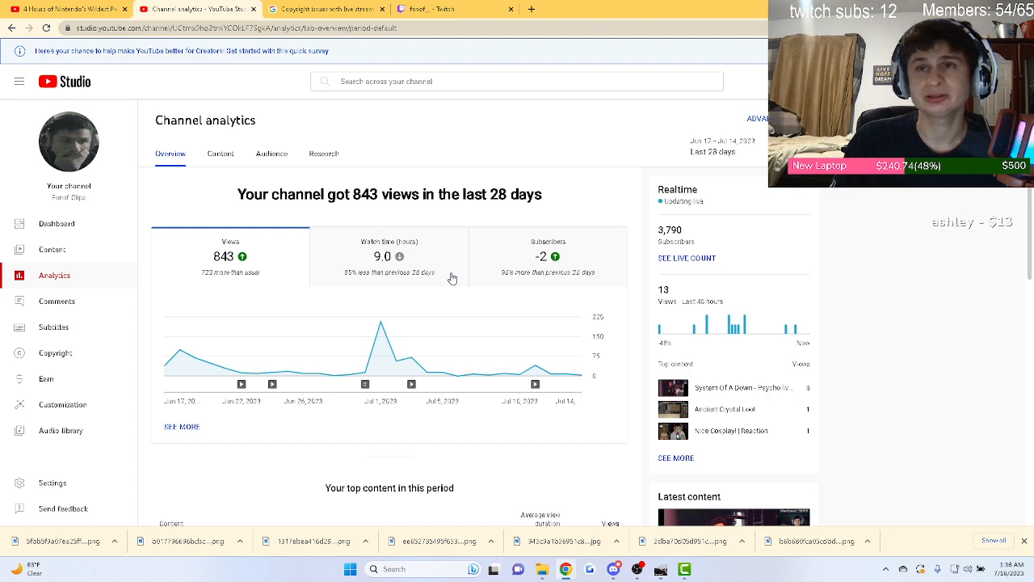
mouse_move(342, 284)
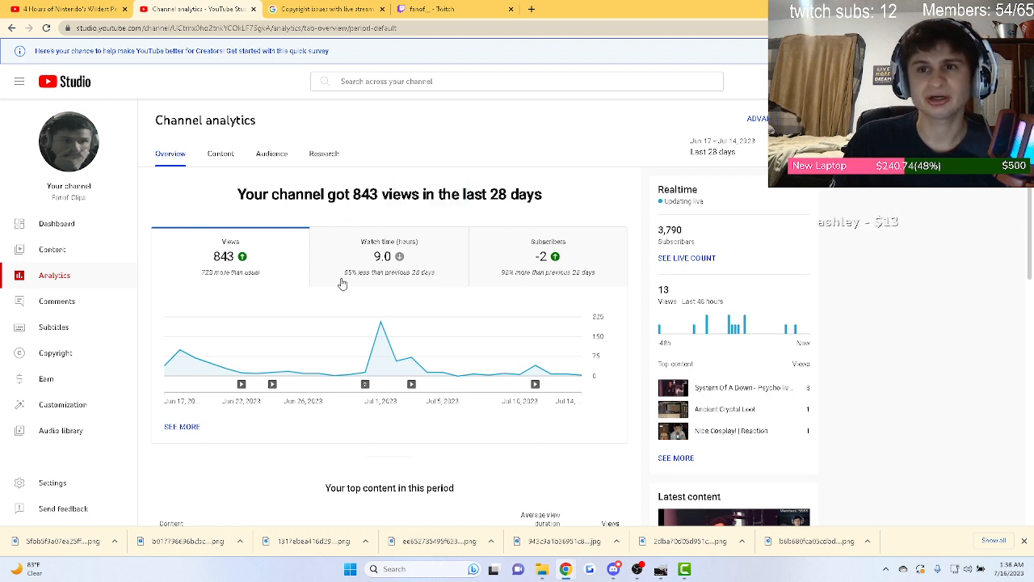